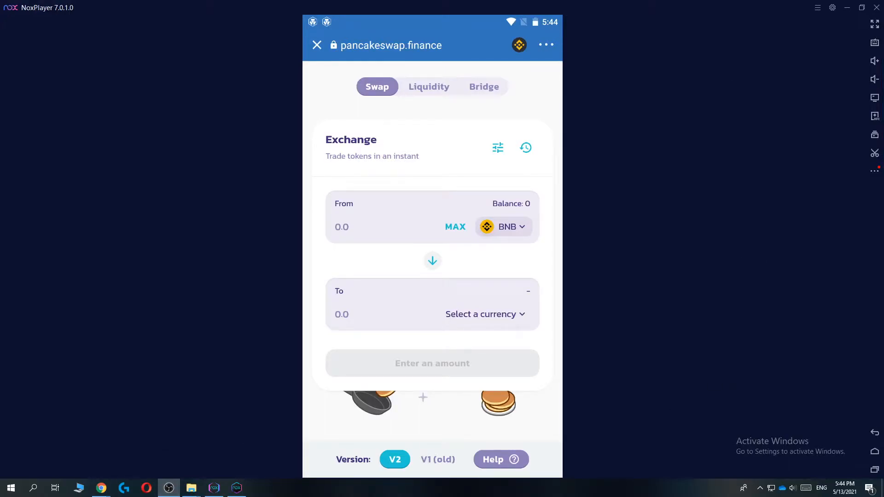
pyautogui.moveTo(536, 221)
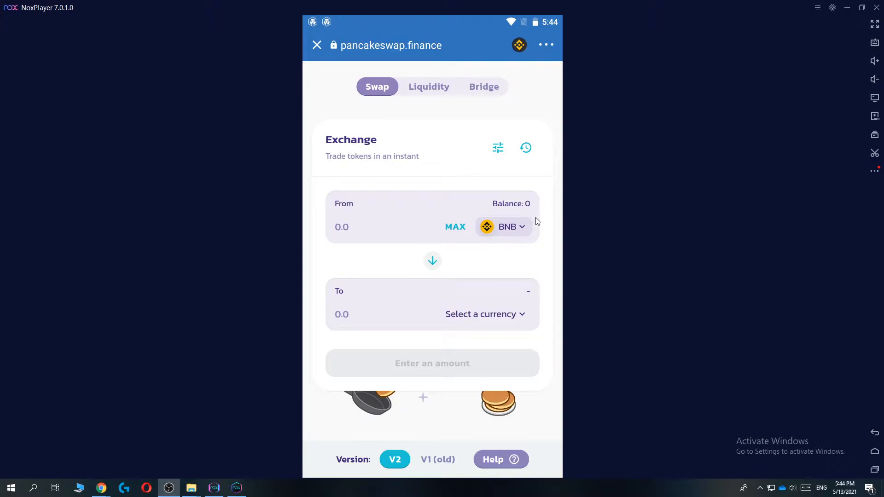
pyautogui.moveTo(432, 248)
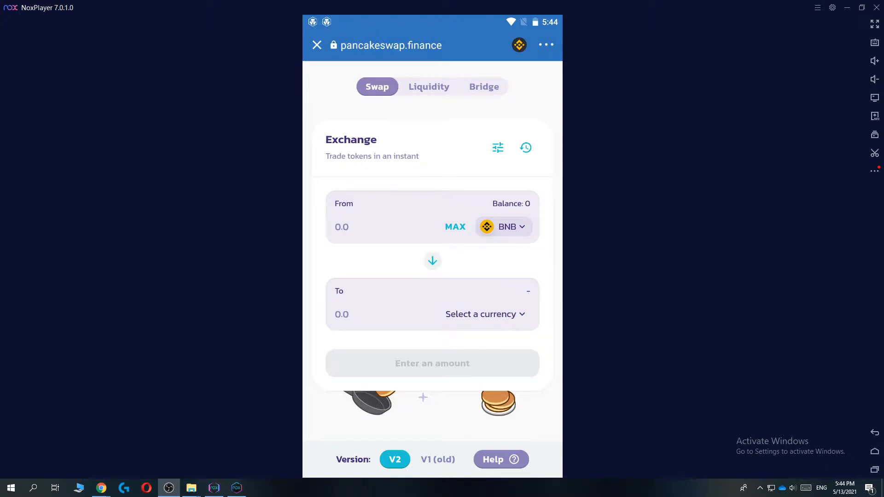
# Load the PancakeSwap swap page with BNB as source token and the wallet connected.
pyautogui.click(101, 488)
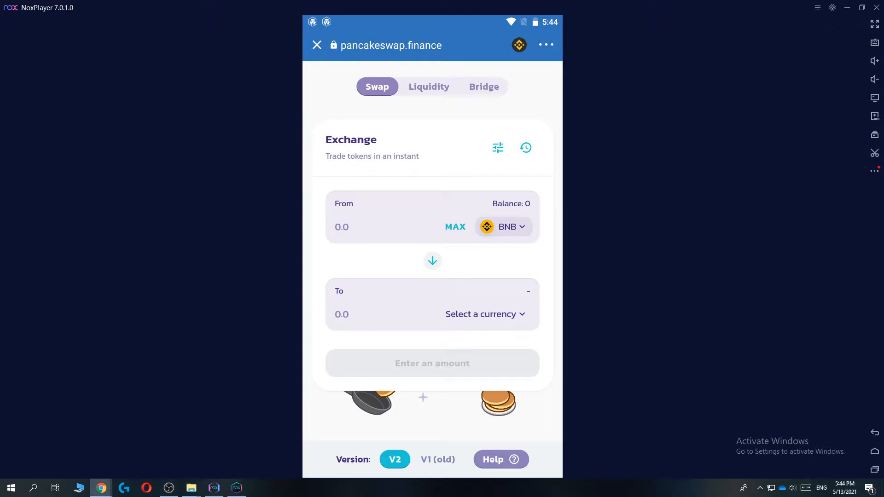
pyautogui.moveTo(489, 289)
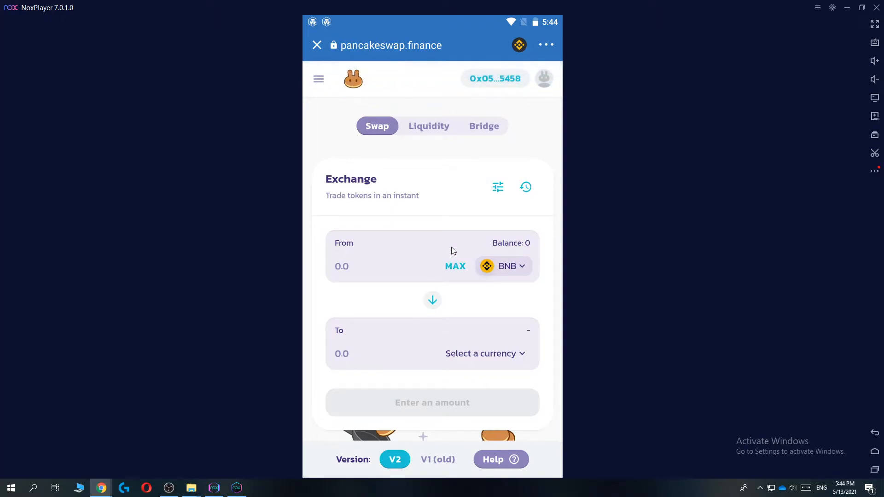
pyautogui.moveTo(403, 286)
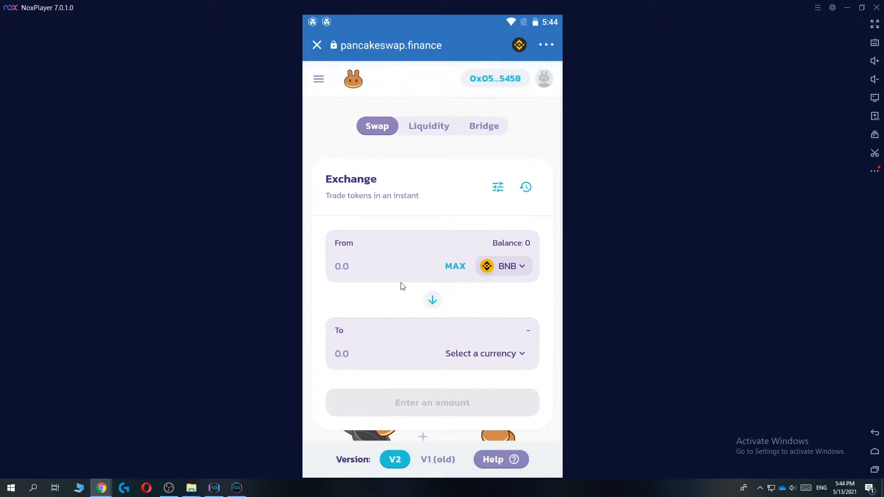
pyautogui.moveTo(332, 297)
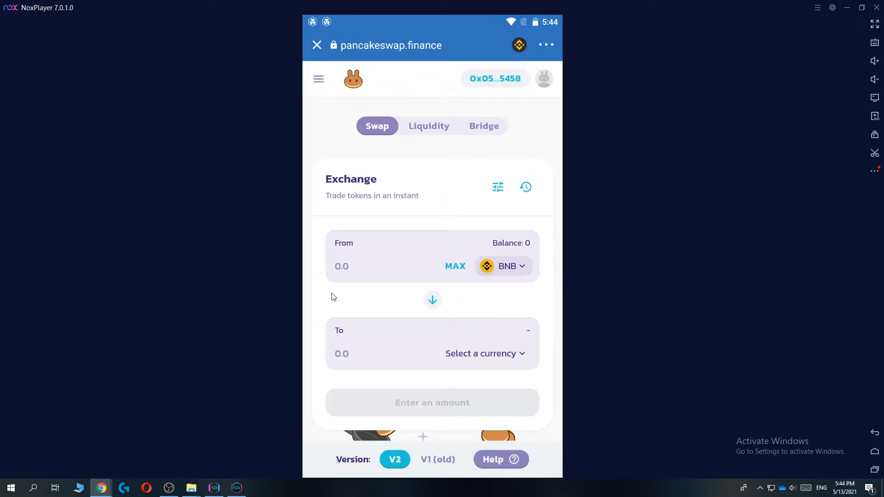
pyautogui.moveTo(463, 274)
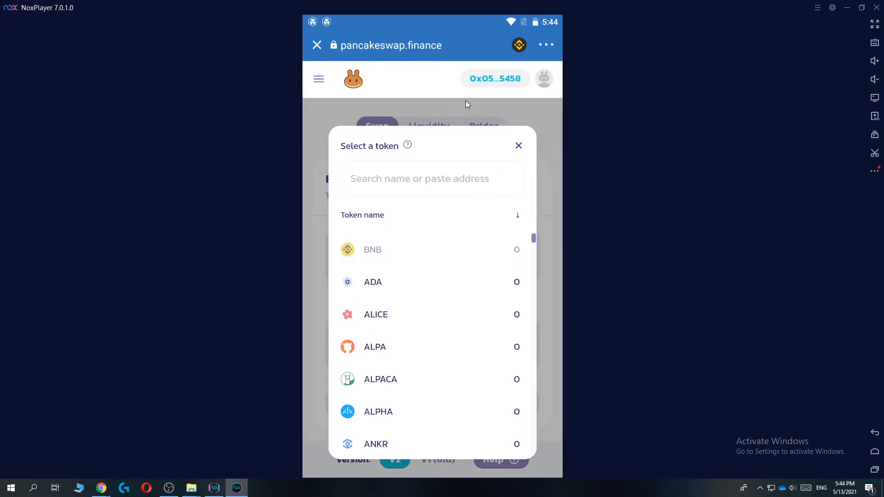
pyautogui.click(519, 145)
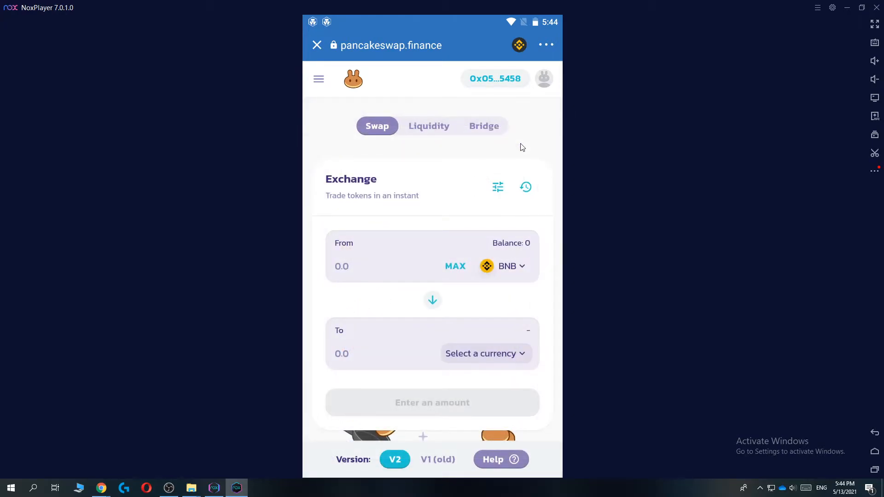
pyautogui.moveTo(473, 192)
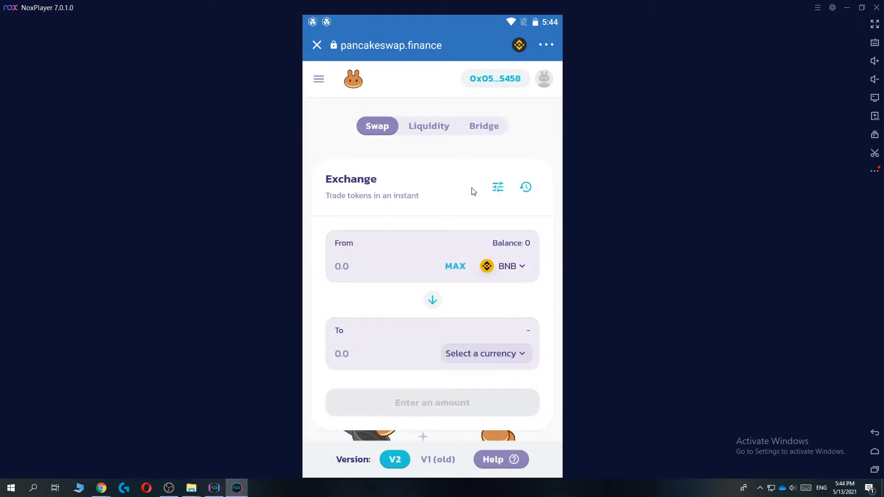
pyautogui.moveTo(488, 173)
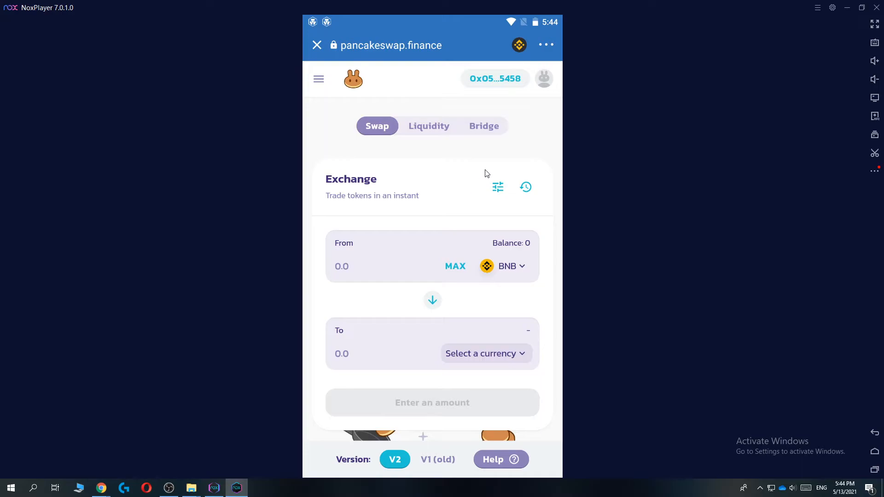
pyautogui.moveTo(495, 190)
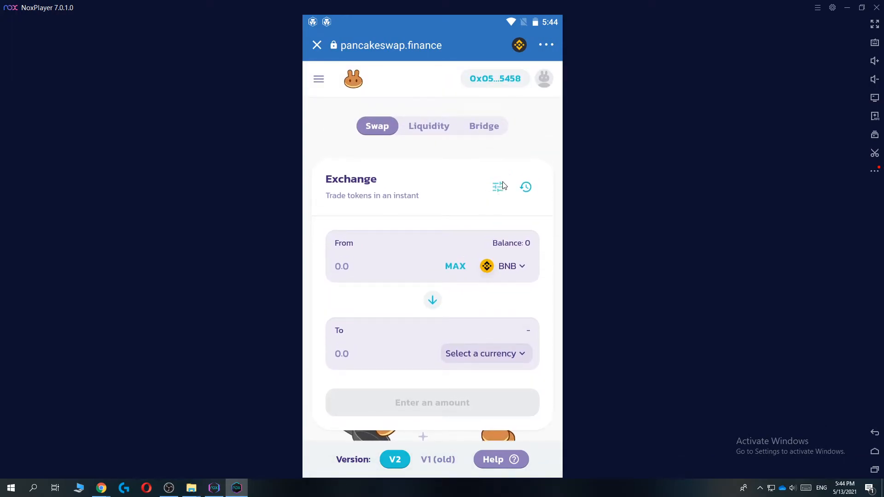
pyautogui.moveTo(491, 197)
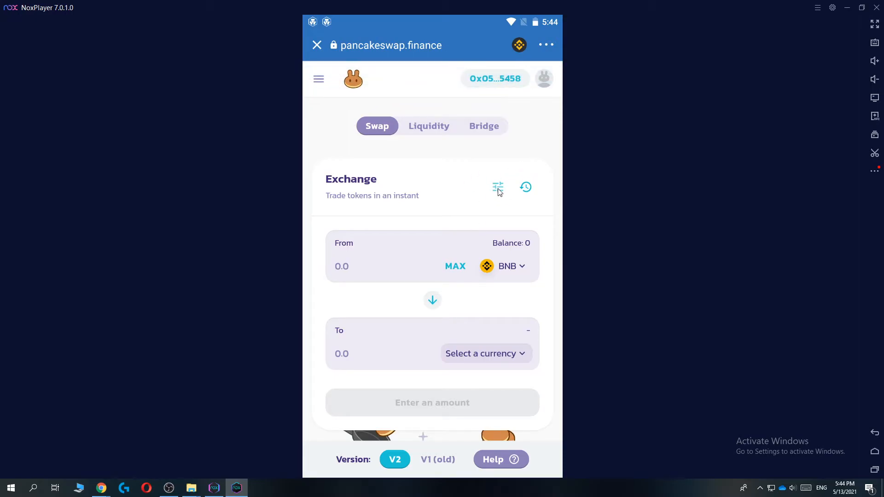
# Set a custom slippage tolerance of 5% in swap settings, which is flagged as invalid.
pyautogui.click(498, 187)
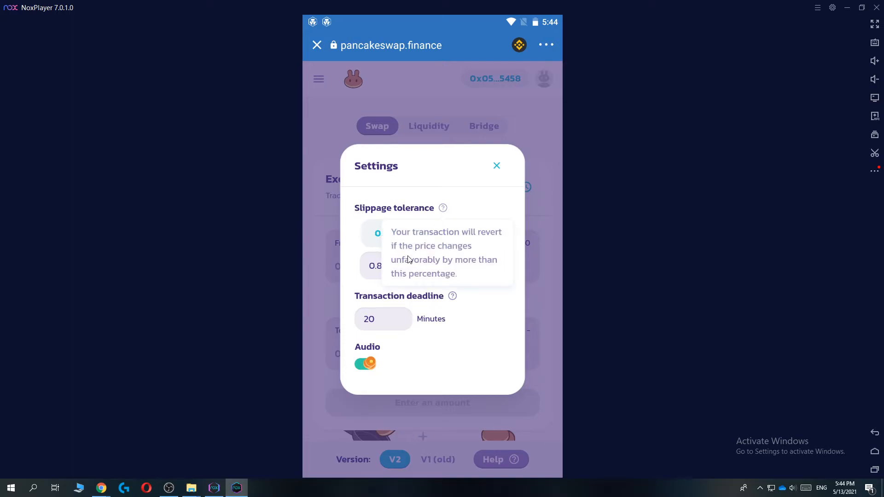
pyautogui.moveTo(439, 247)
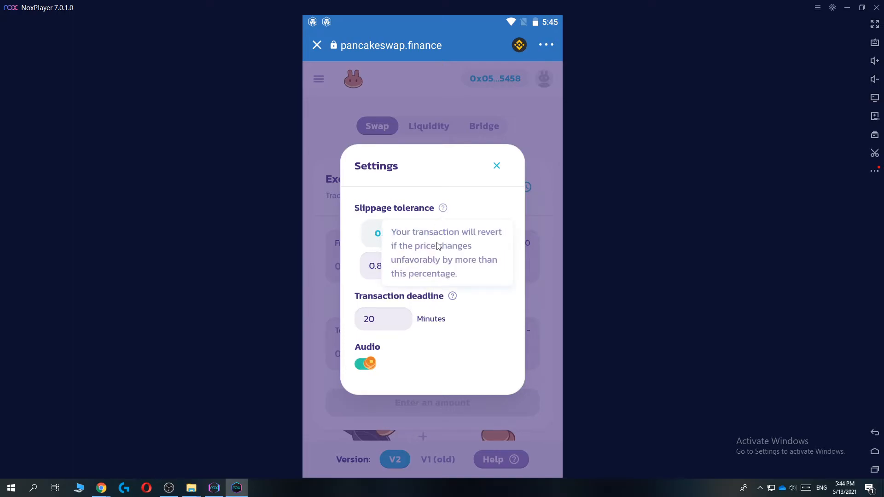
pyautogui.moveTo(430, 270)
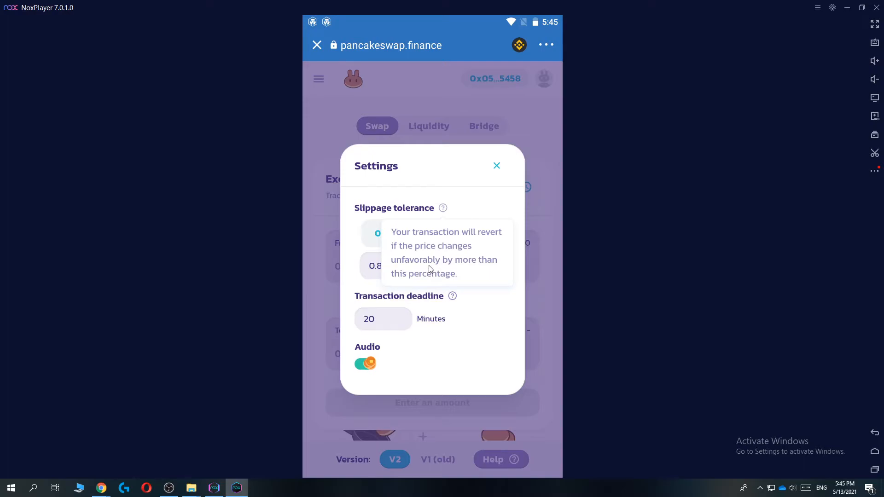
pyautogui.moveTo(449, 235)
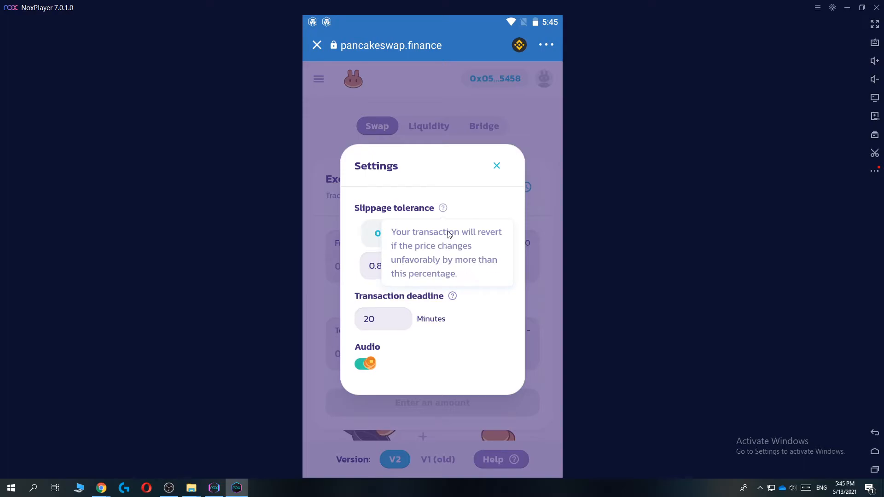
pyautogui.moveTo(422, 229)
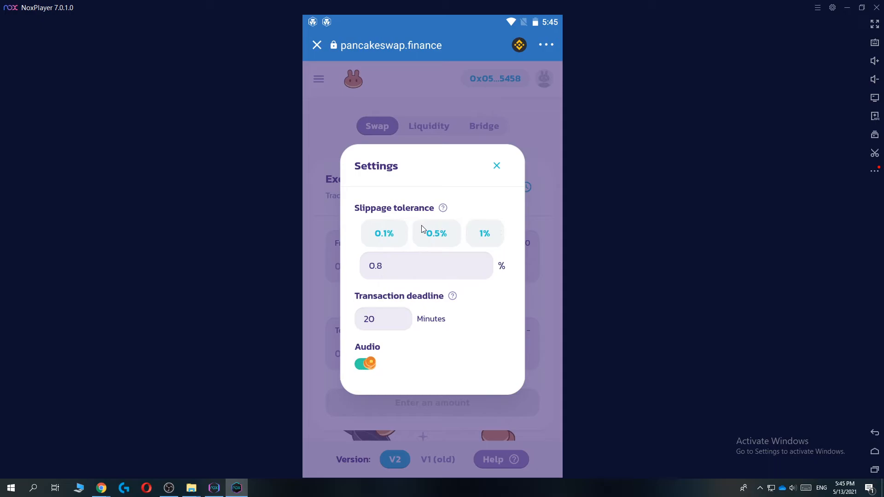
pyautogui.click(426, 265)
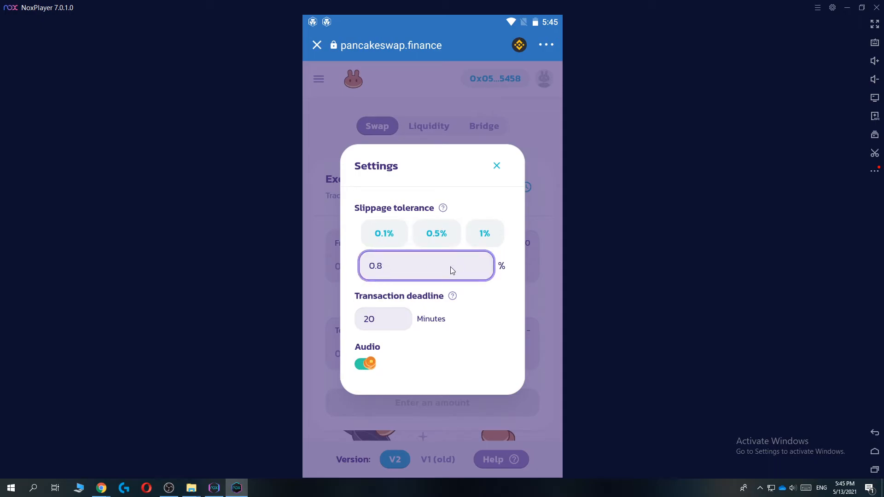
pyautogui.write('5%')
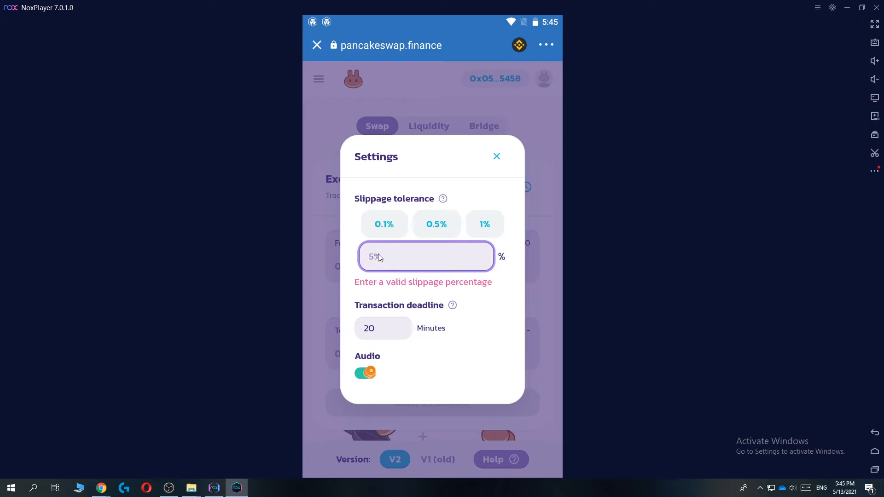
pyautogui.click(425, 257)
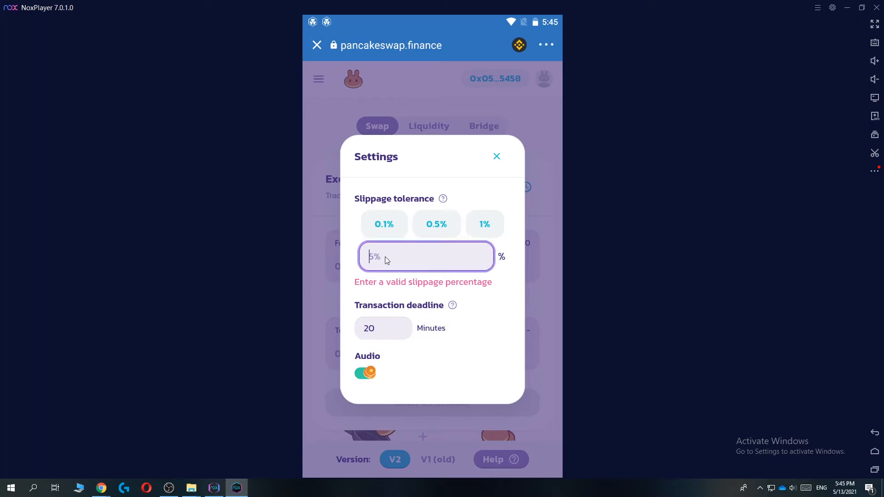
pyautogui.click(497, 157)
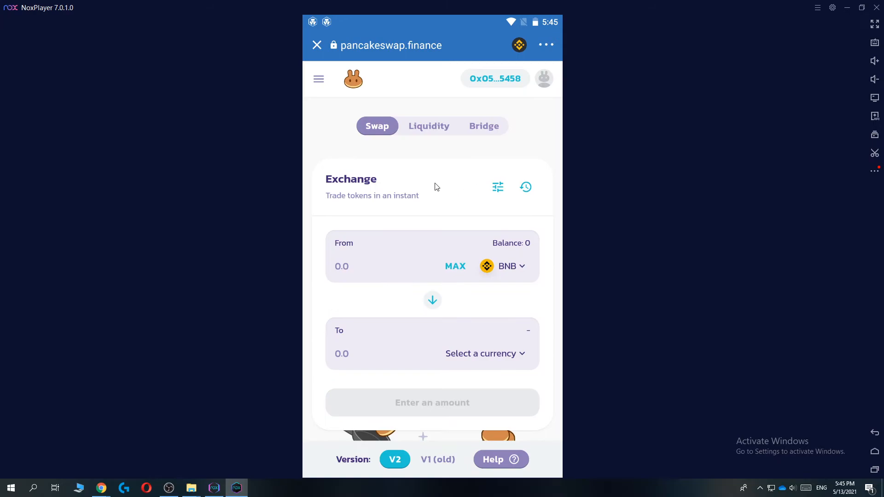
pyautogui.click(497, 187)
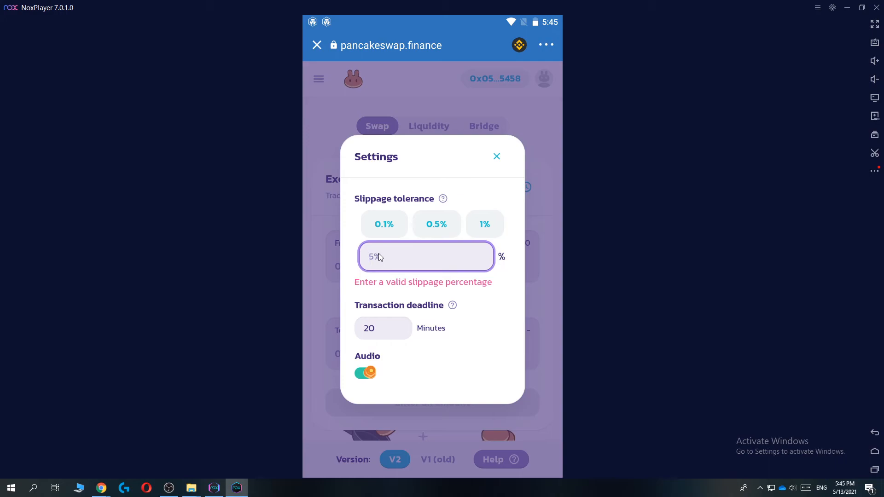
pyautogui.moveTo(494, 160)
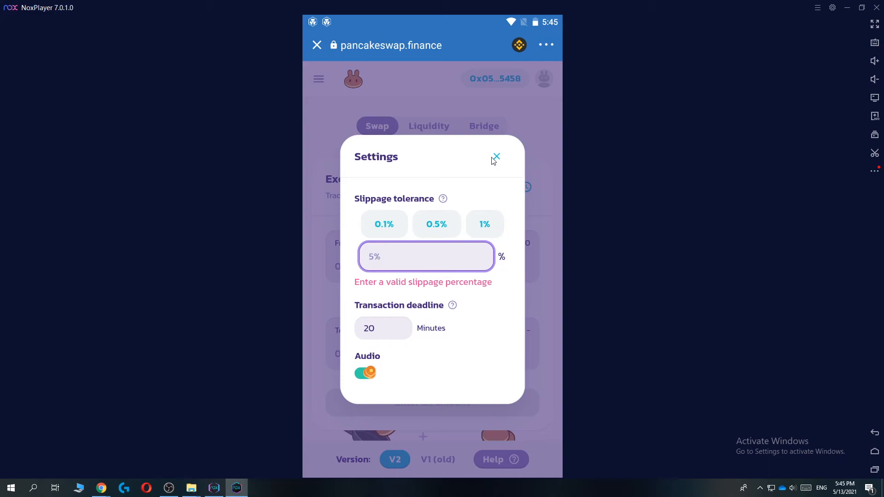
# Reopen Settings and enter a valid custom slippage tolerance of 0.8.
pyautogui.click(496, 157)
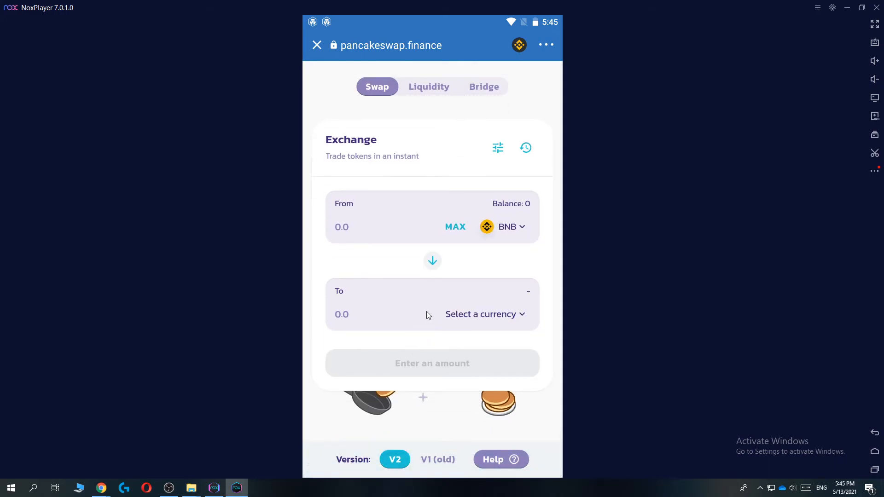
pyautogui.moveTo(449, 347)
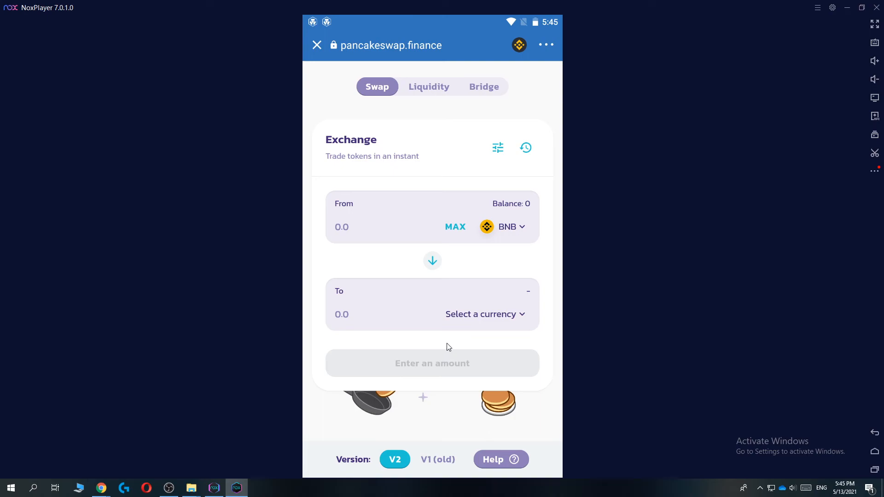
pyautogui.moveTo(450, 361)
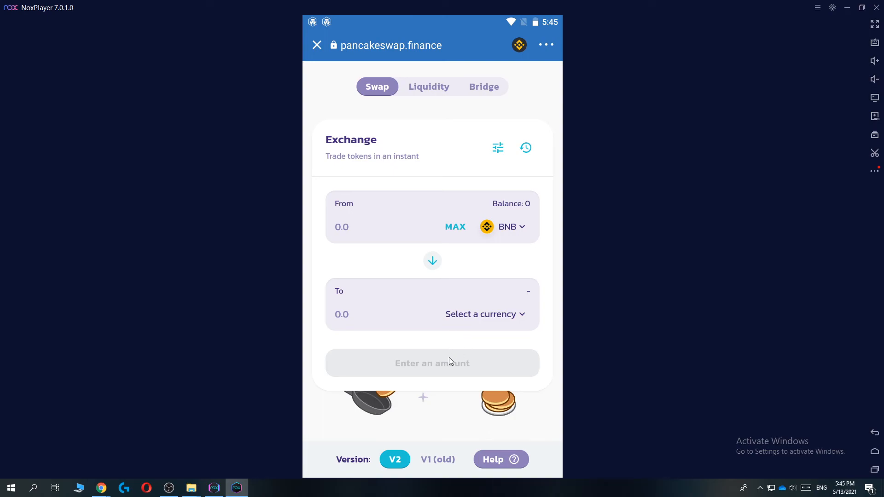
pyautogui.click(496, 147)
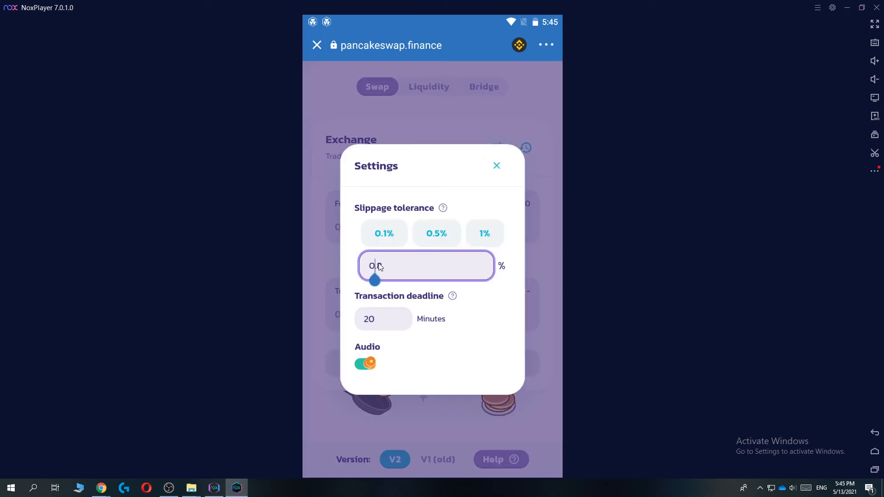
pyautogui.write('.8')
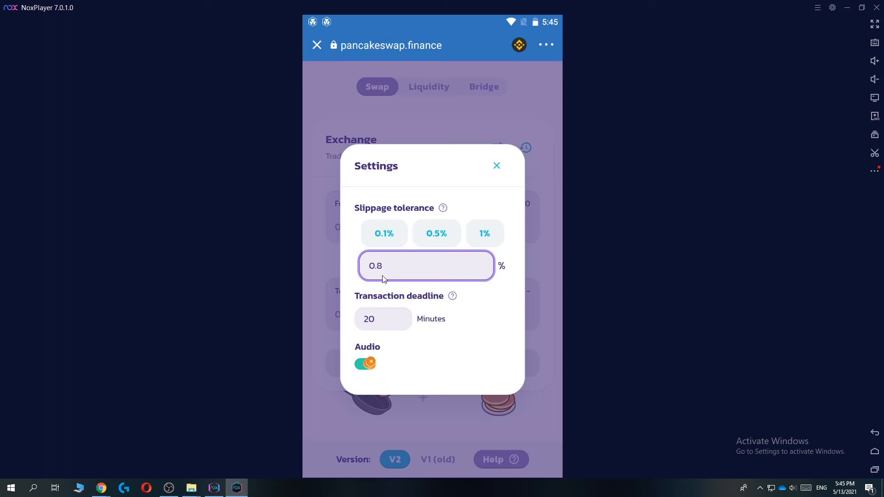